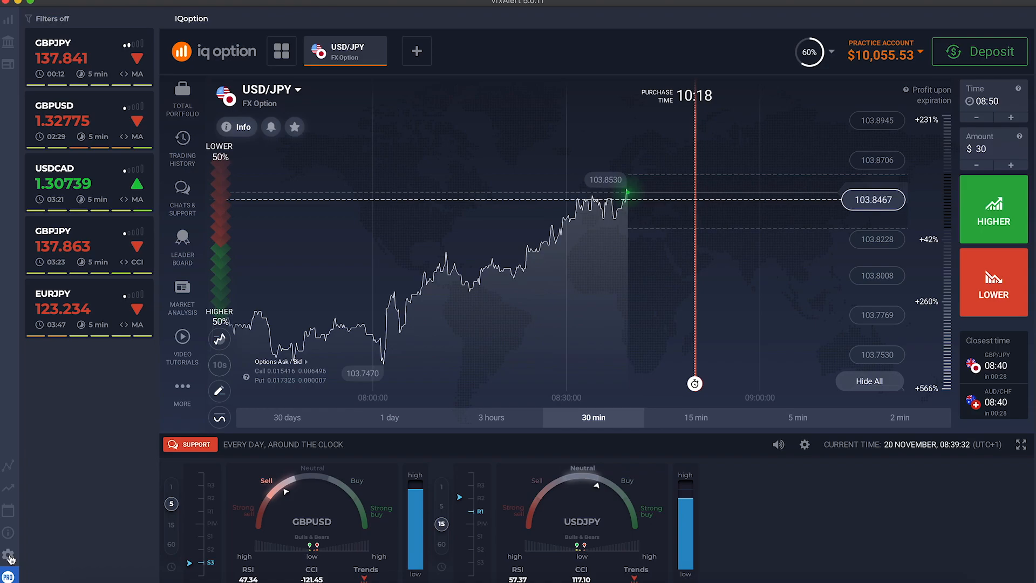
- Untick 1, 15 and 60 minutes under Expiration so only 5-minute signals remain, then close Filters
left_click(6, 550)
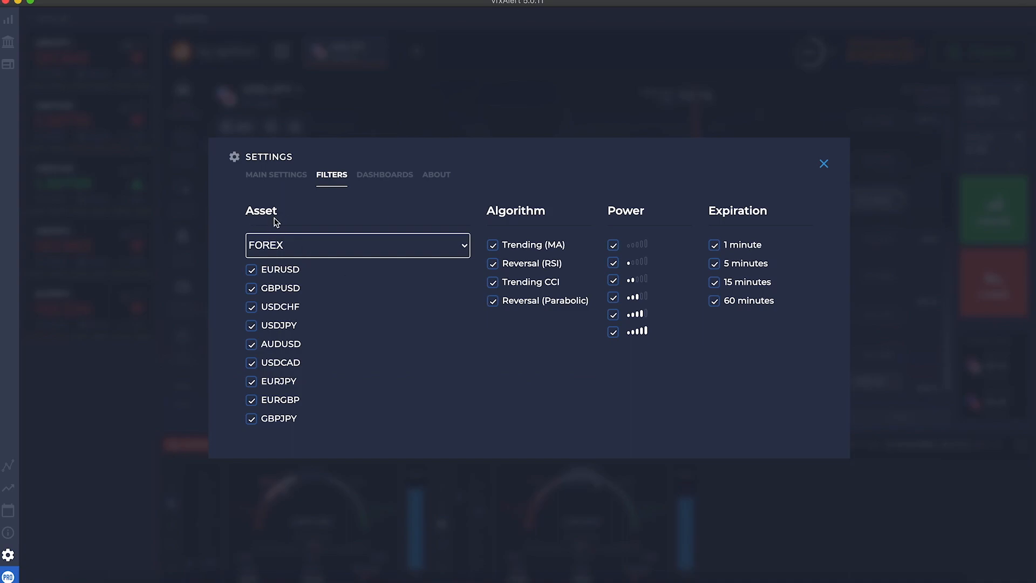
mouse_move(546, 221)
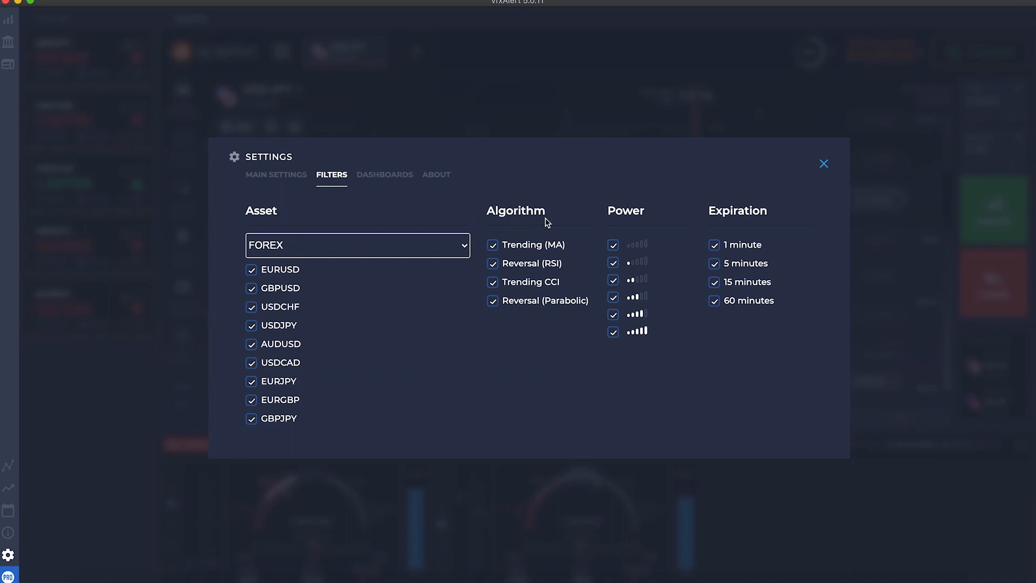
mouse_move(638, 220)
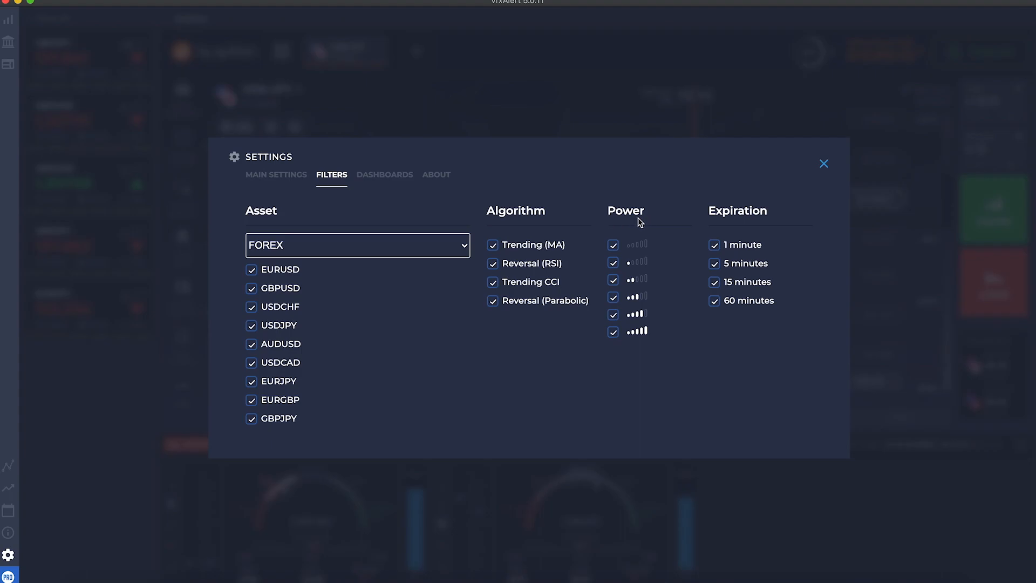
mouse_move(773, 223)
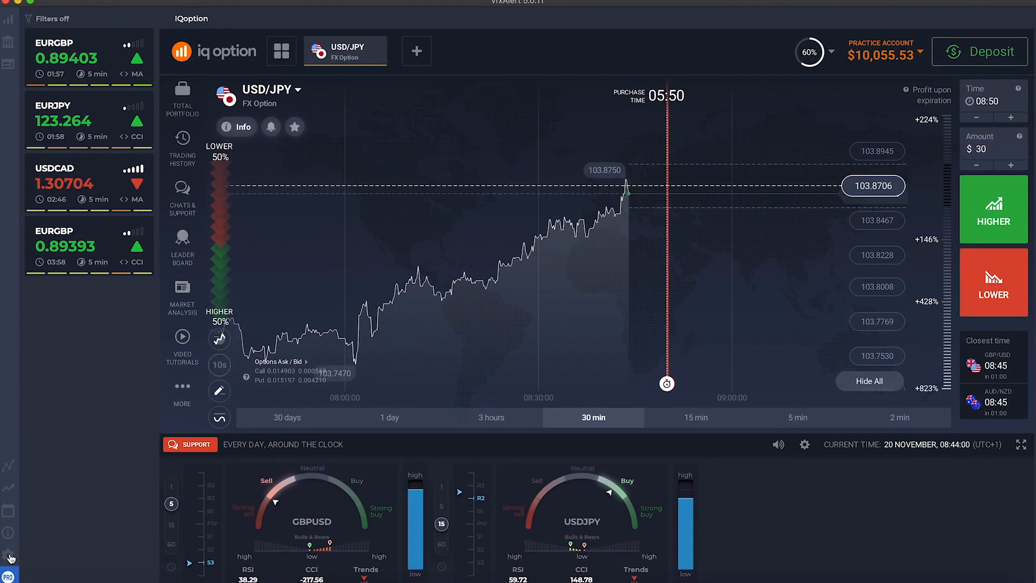
left_click(6, 552)
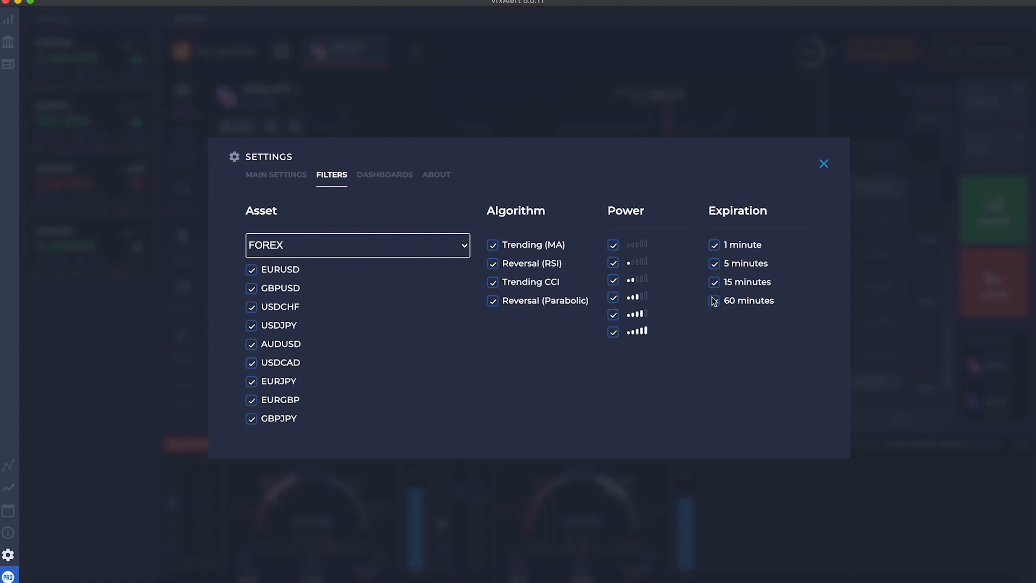
left_click(714, 300)
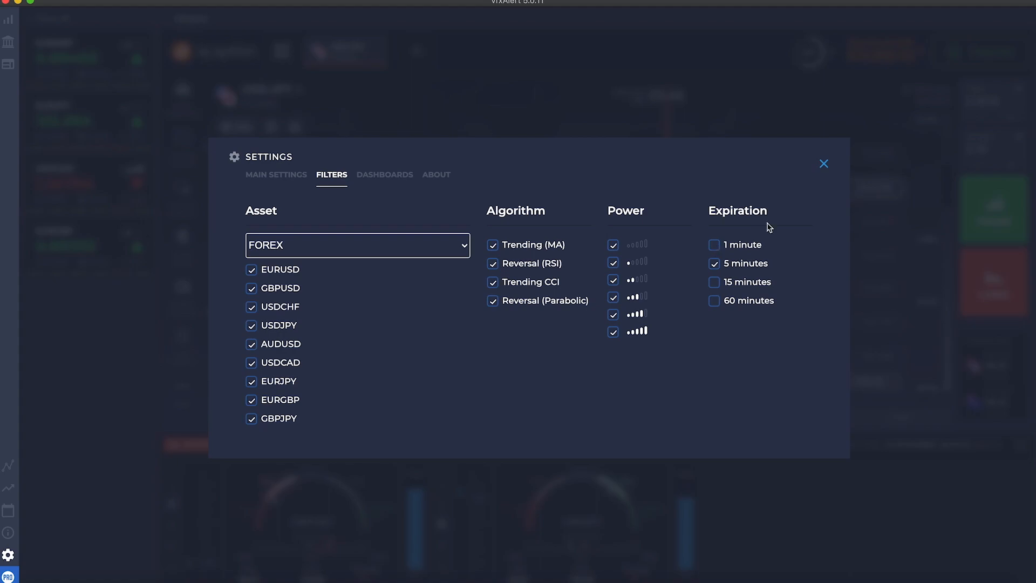
mouse_move(823, 164)
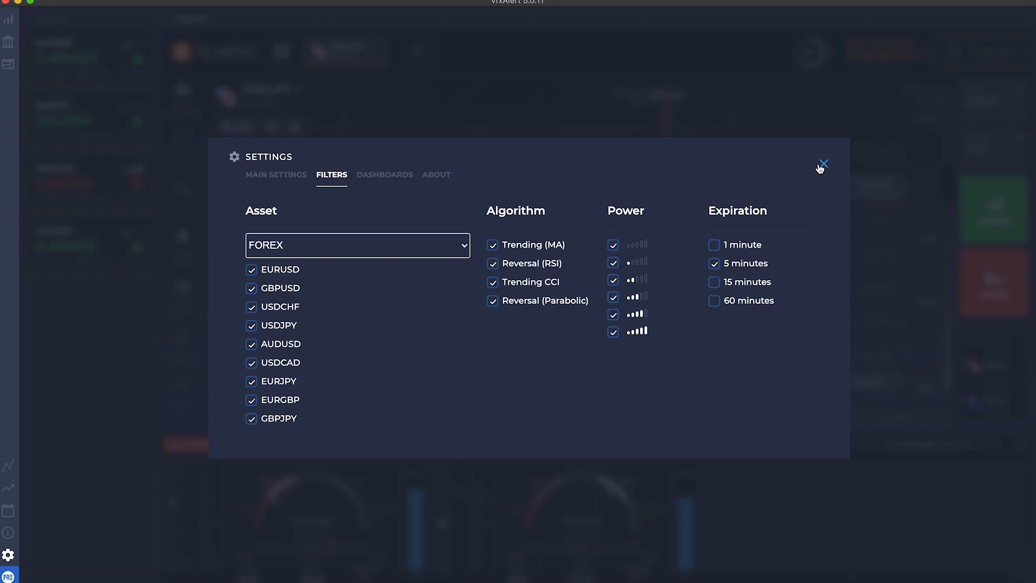
left_click(824, 162)
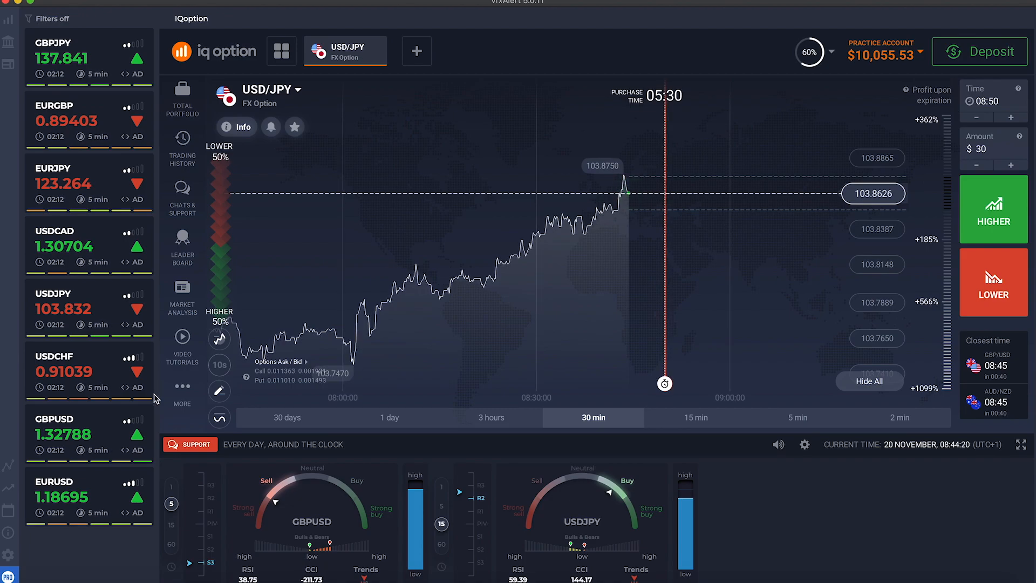
- Tick 1 minute and untick 5 minutes under Expiration, then close the Filters dialog
left_click(7, 552)
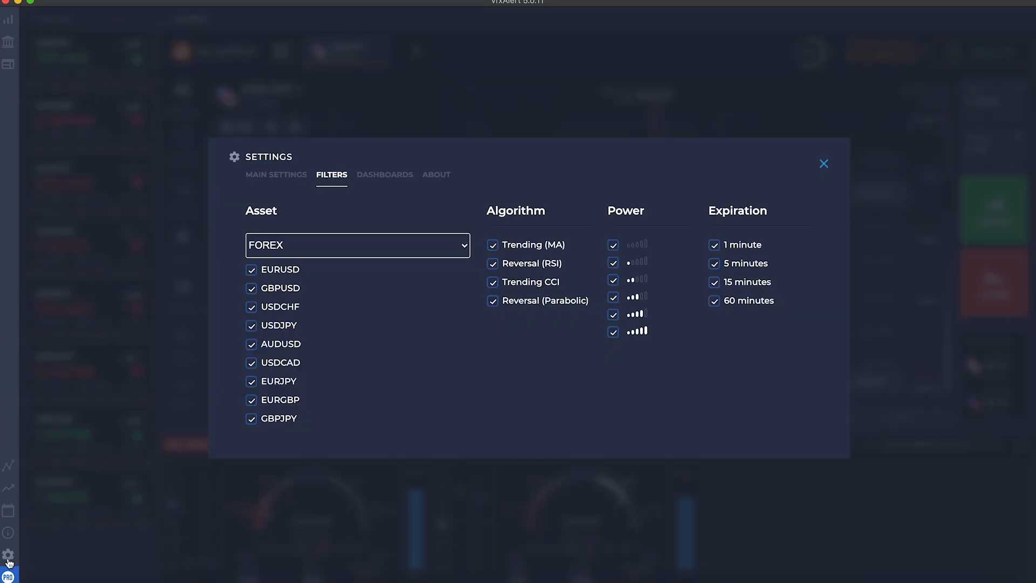
mouse_move(714, 309)
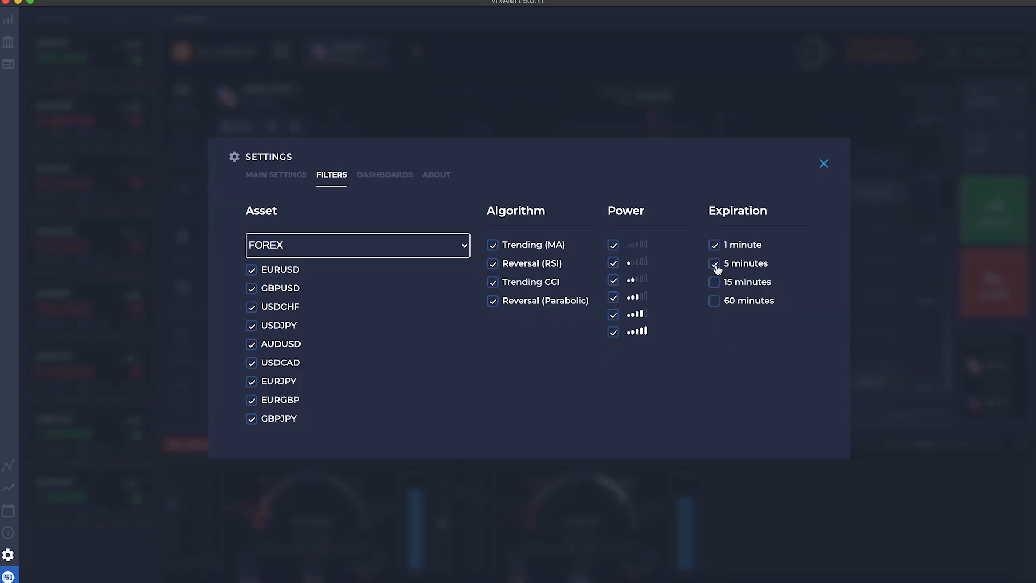
left_click(824, 164)
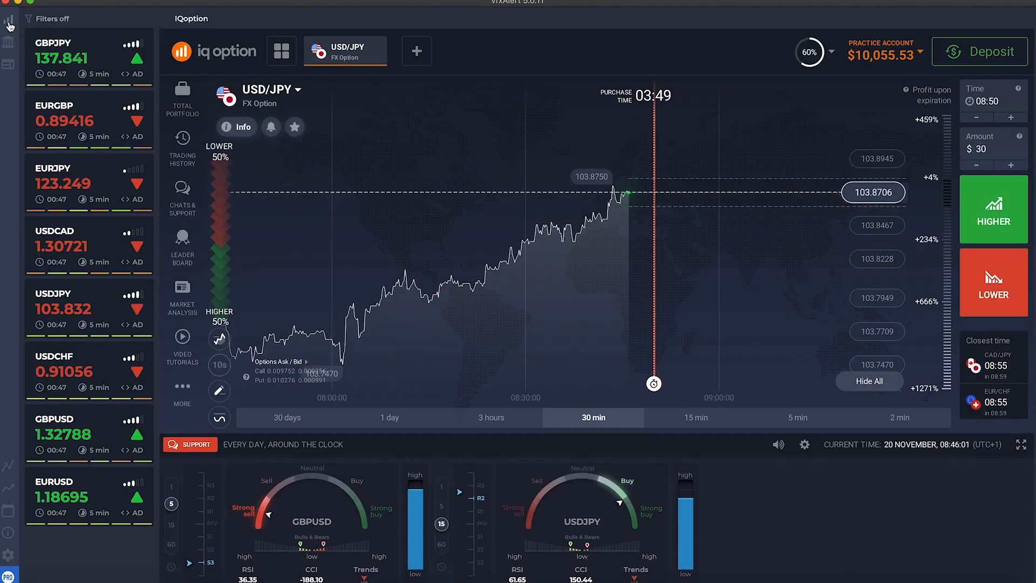
- Turn Filters on, keep only the EURUSD asset with every expiration ticked, and close the dialog
left_click(7, 23)
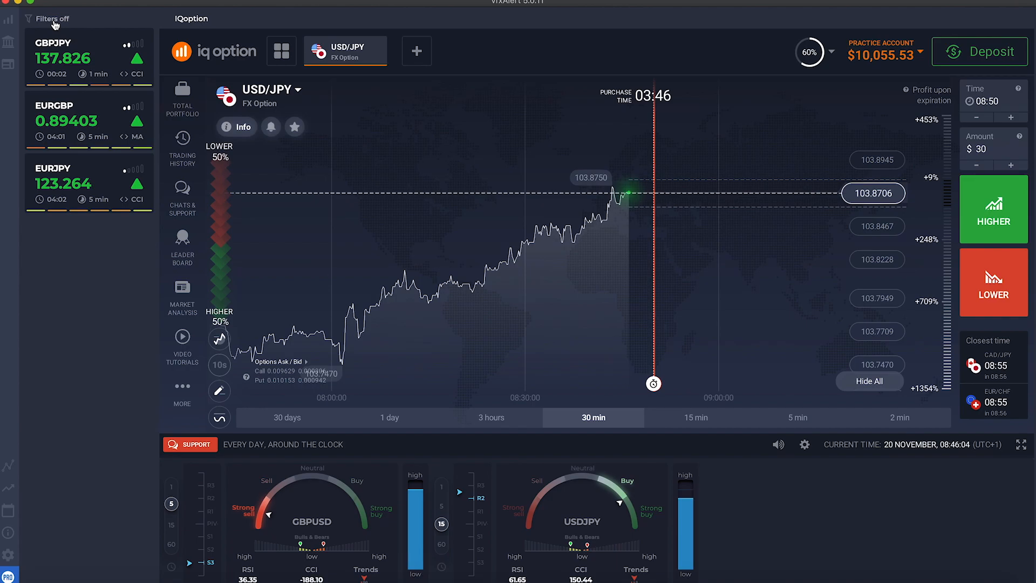
left_click(49, 20)
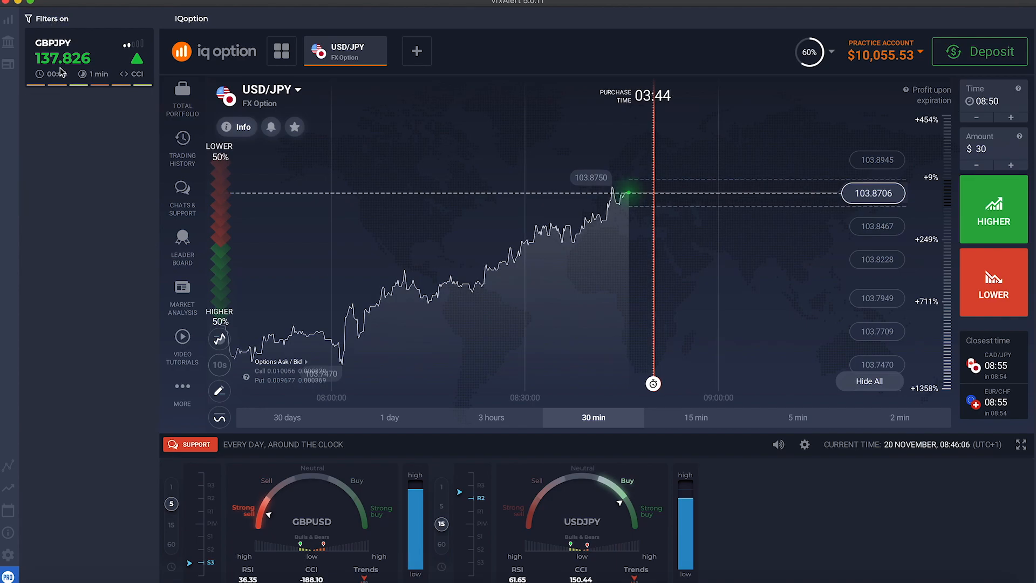
mouse_move(61, 122)
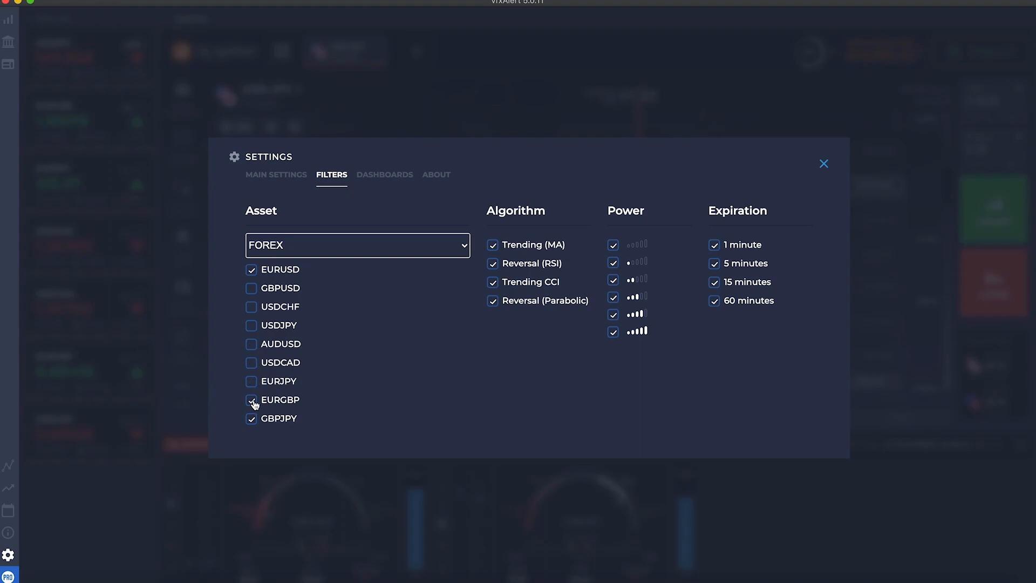
left_click(251, 400)
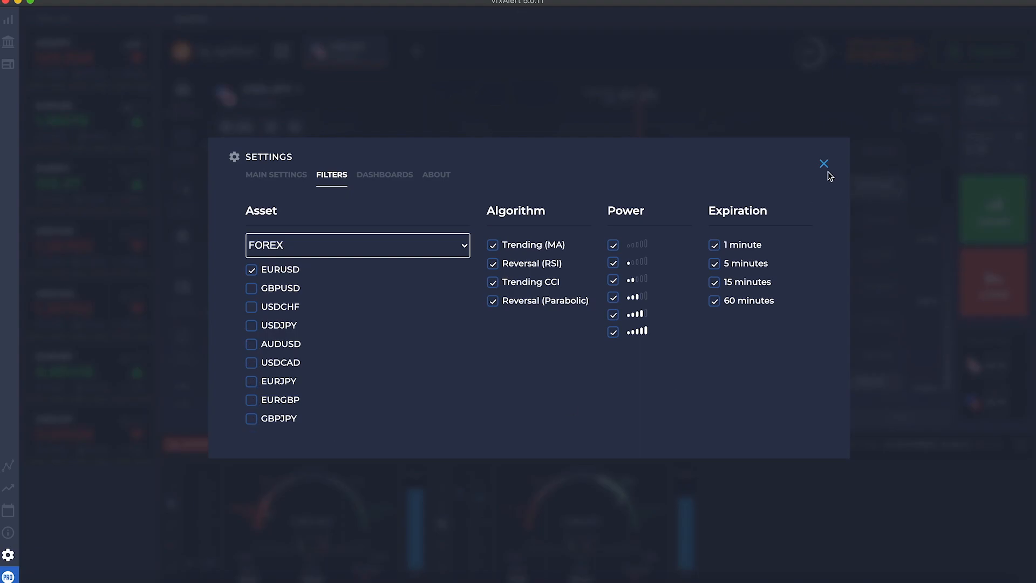
left_click(822, 163)
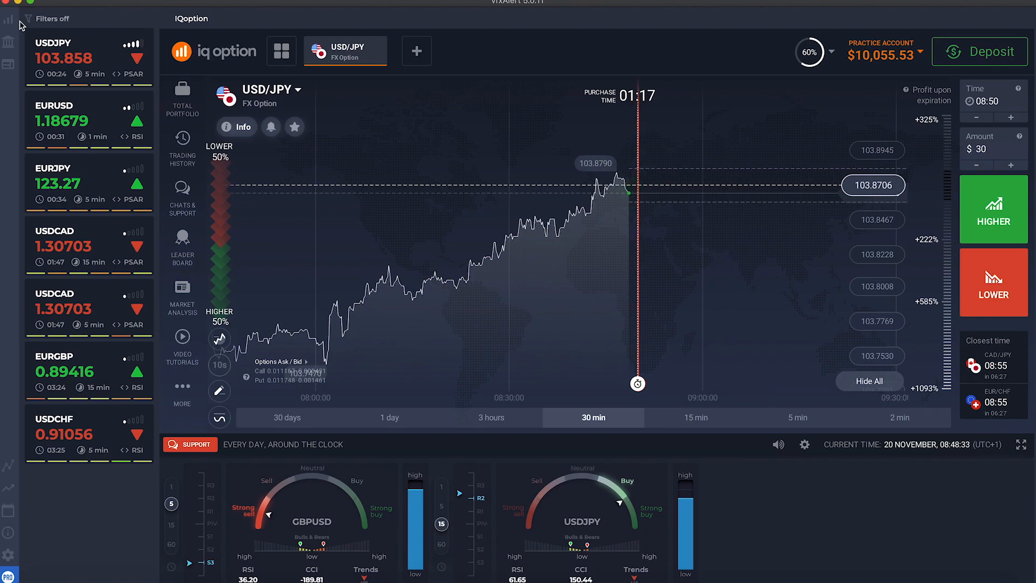
left_click(7, 20)
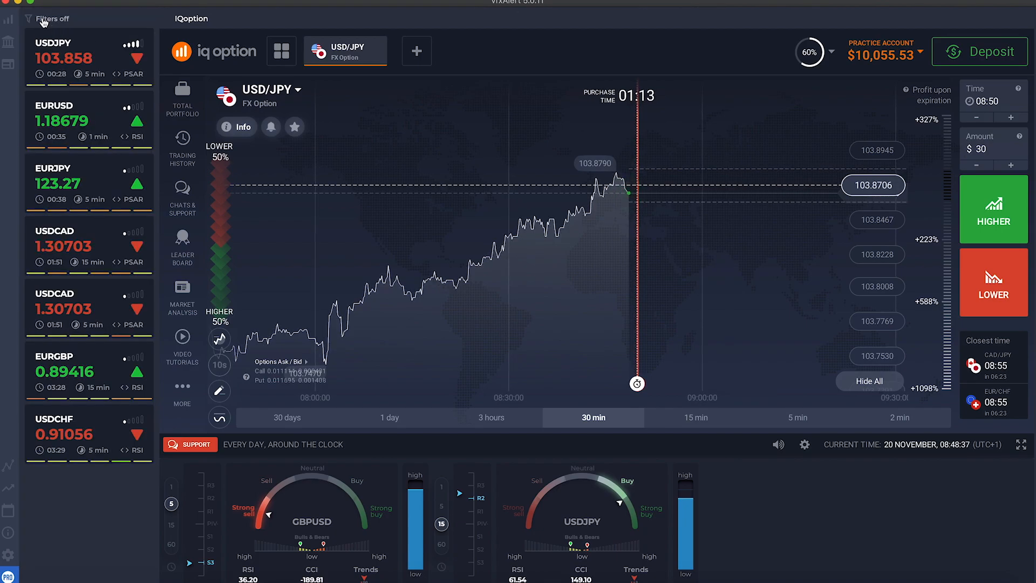
left_click(48, 18)
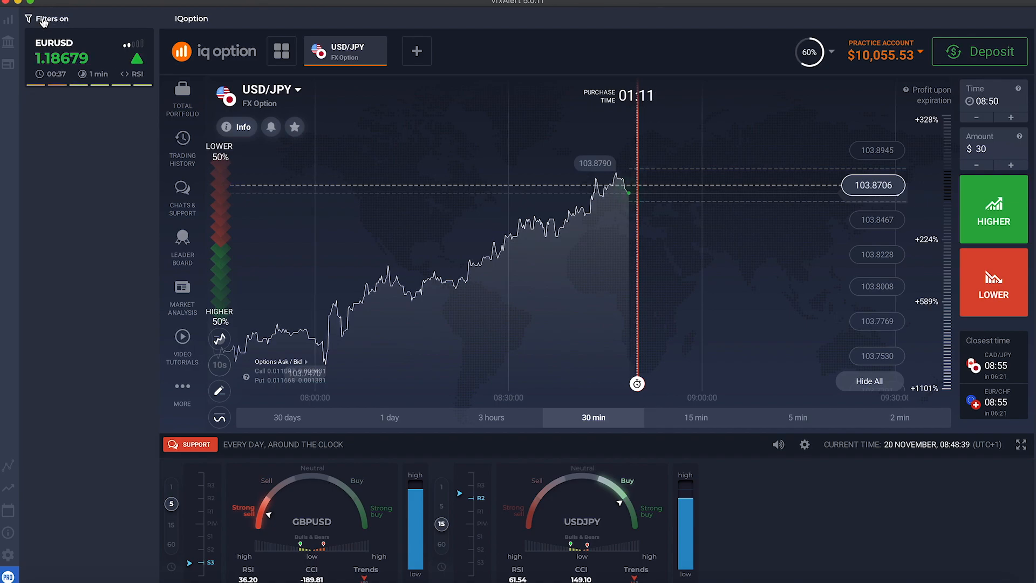
mouse_move(36, 99)
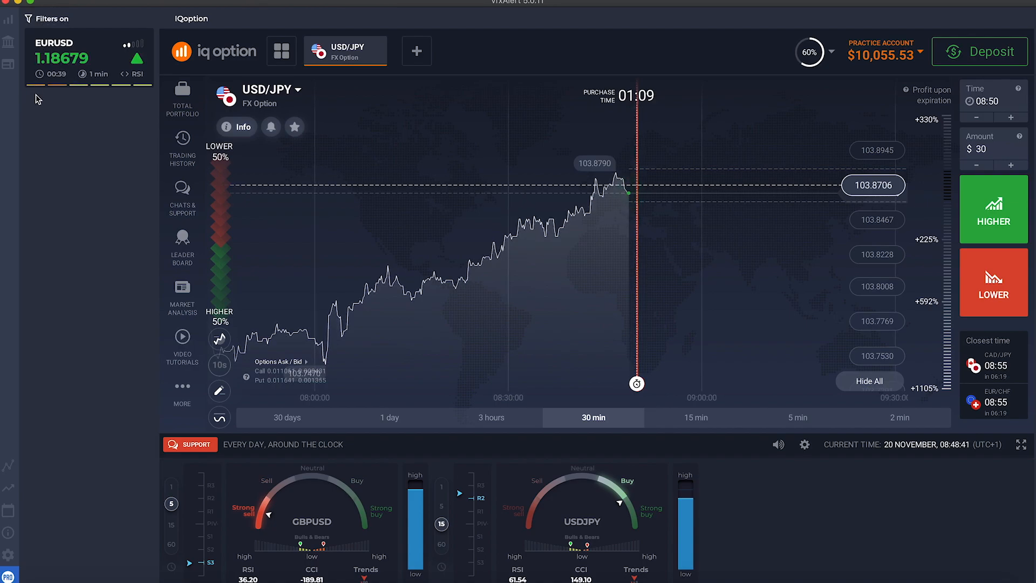
mouse_move(102, 112)
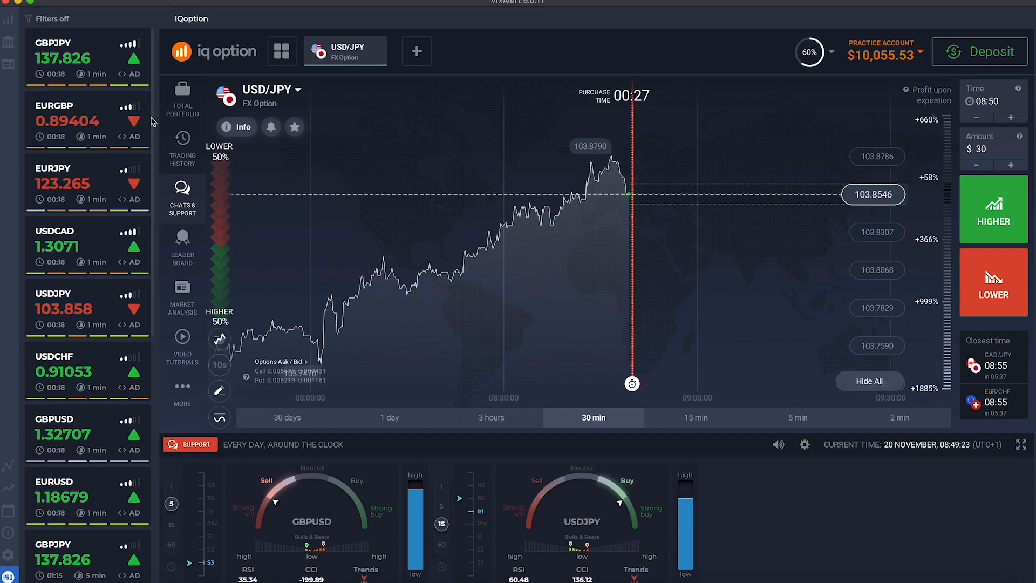
mouse_move(118, 179)
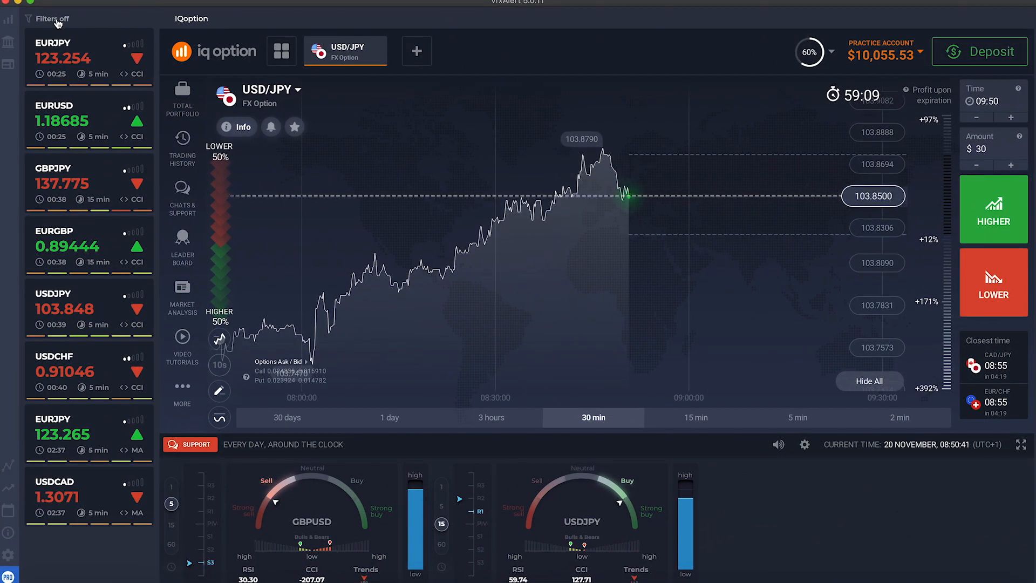
left_click(50, 19)
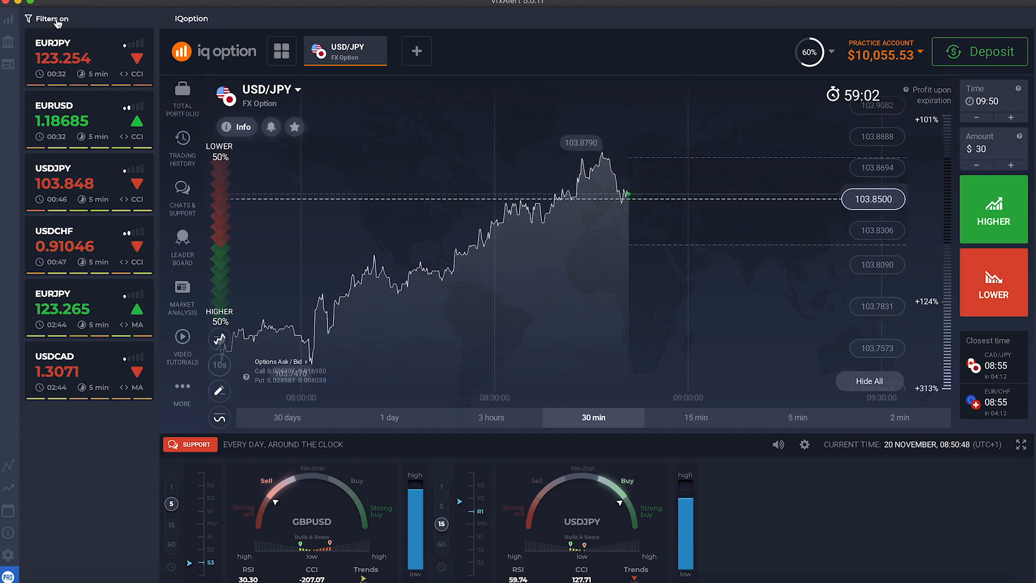
left_click(49, 19)
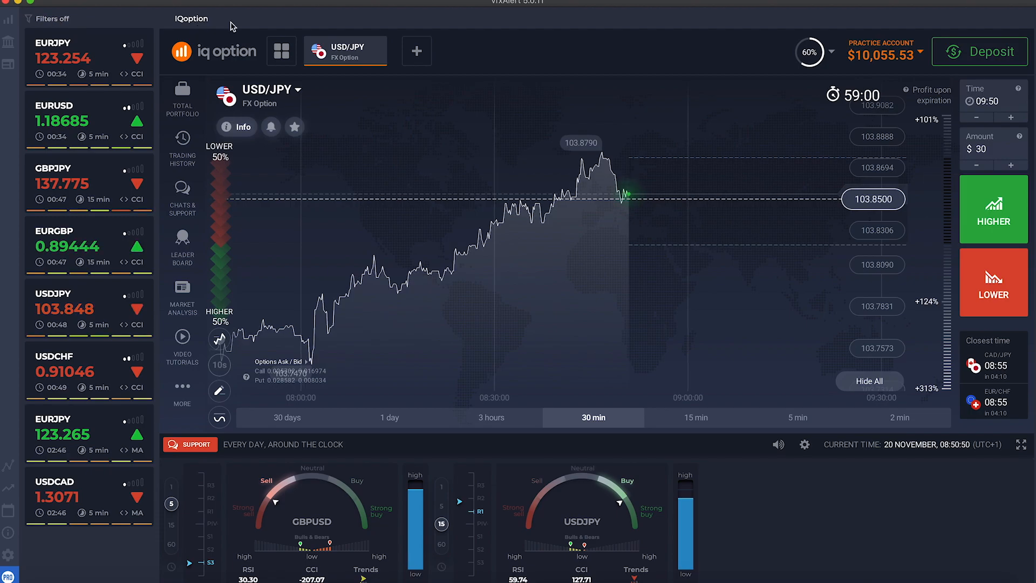